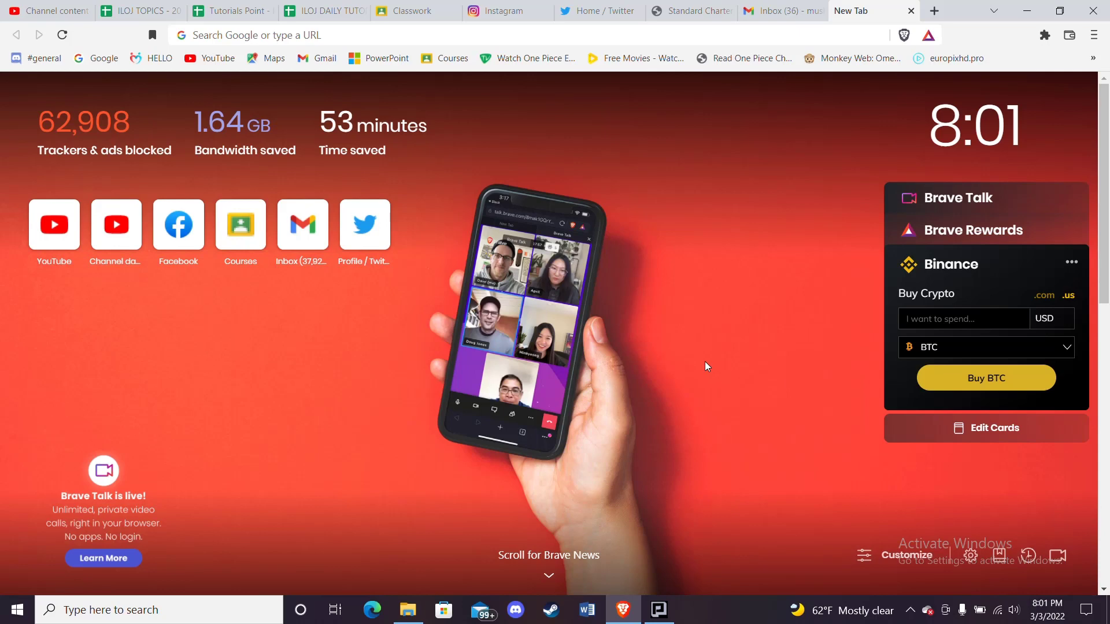
{"action": "mouse_move", "coordinate": [423, 390]}
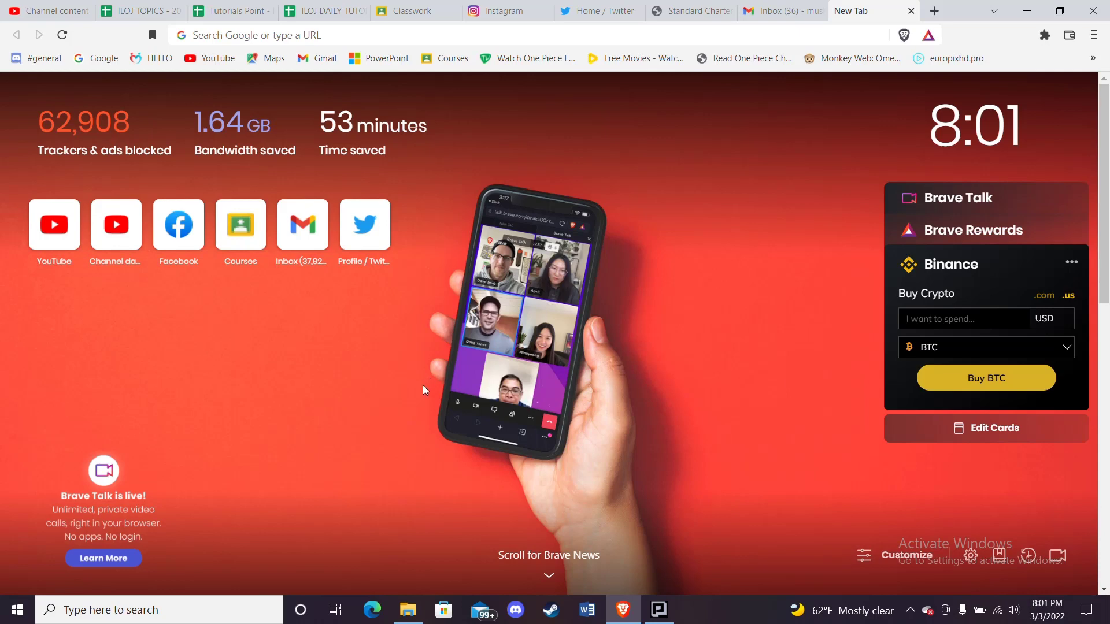
Bring up the signed-in member's account side panel from the store home page.
{"action": "left_click", "coordinate": [319, 35]}
{"action": "type", "text": "gamestop.com"}
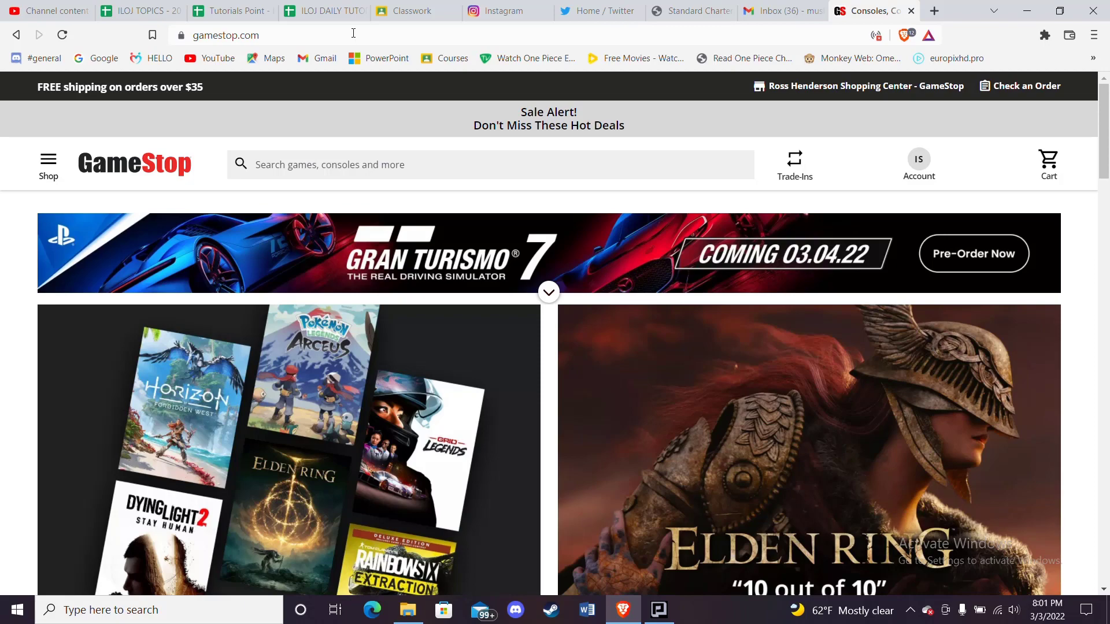
{"action": "mouse_move", "coordinate": [904, 174]}
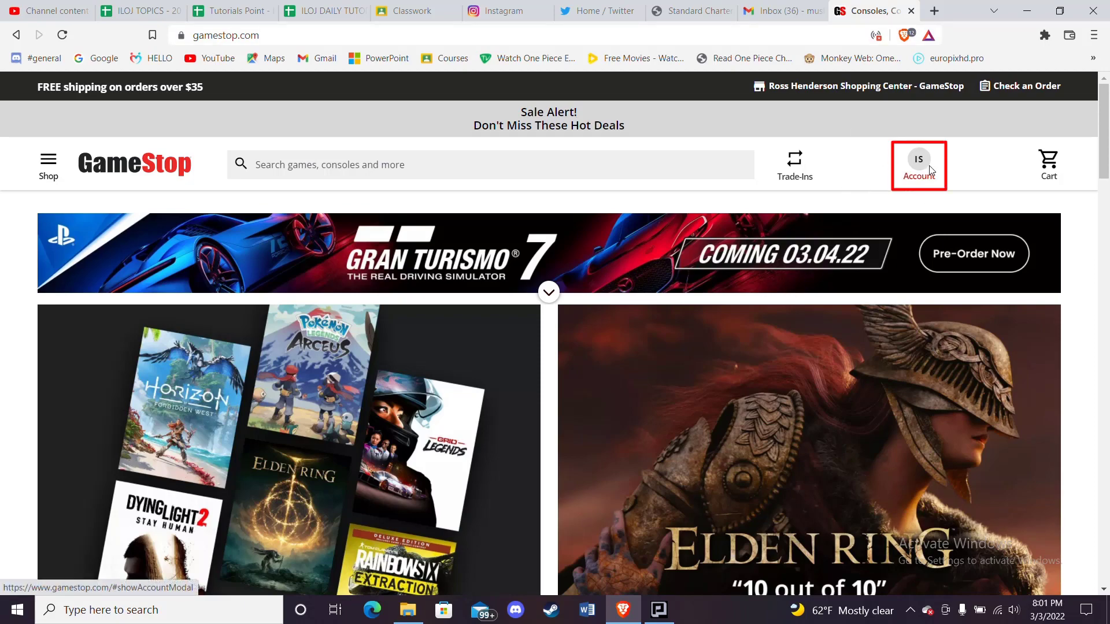
{"action": "left_click", "coordinate": [918, 164]}
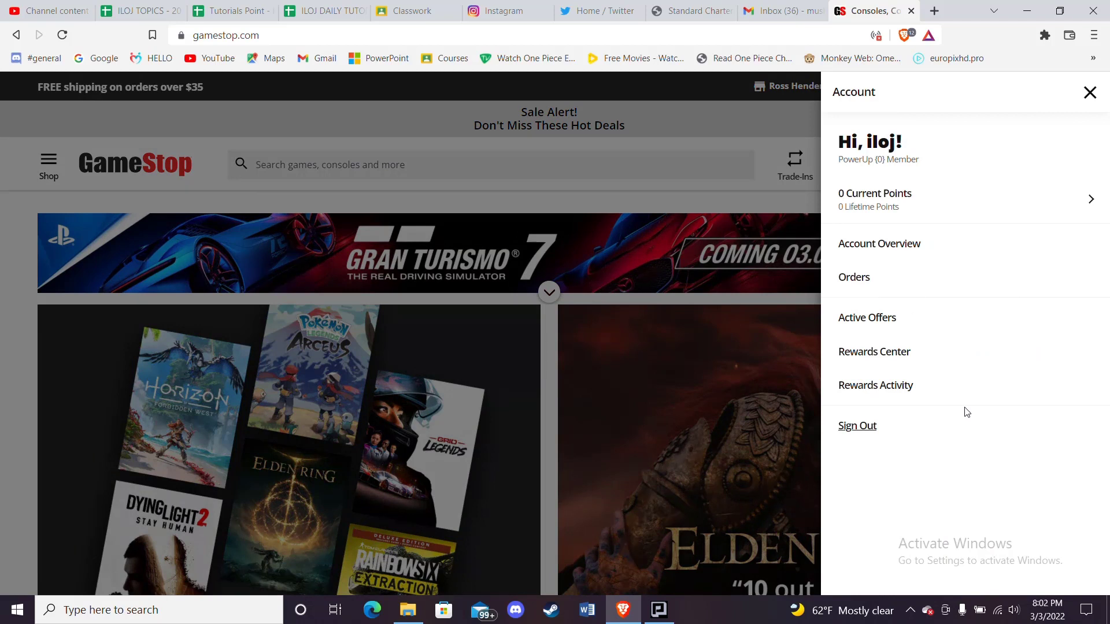
{"action": "mouse_move", "coordinate": [853, 276]}
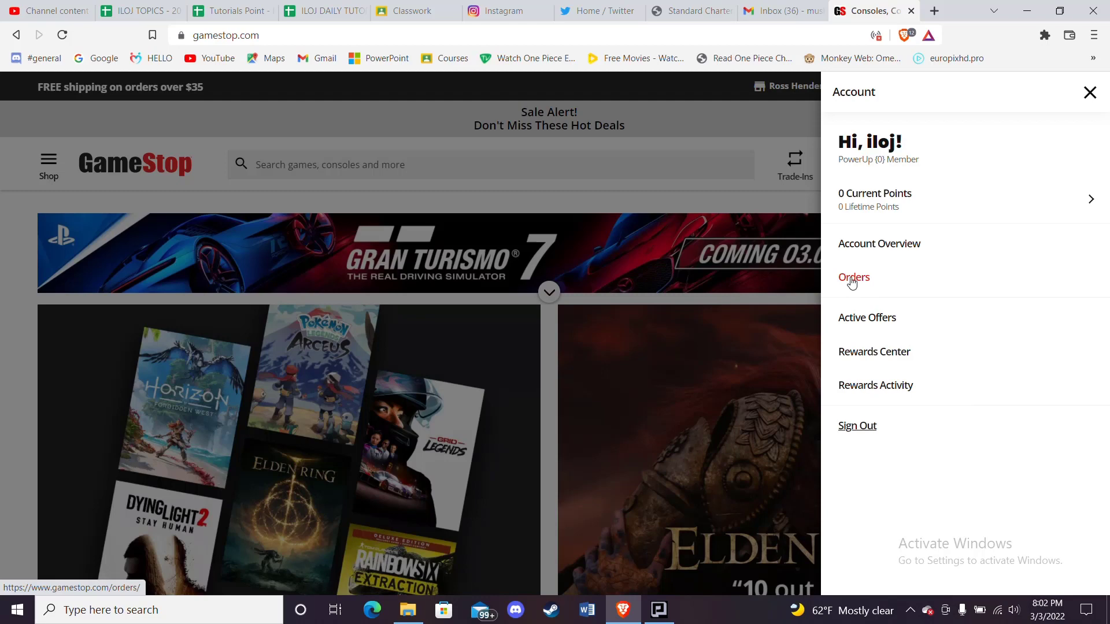
Reach the empty Address Book page via the account's order history sidebar.
{"action": "left_click", "coordinate": [852, 276]}
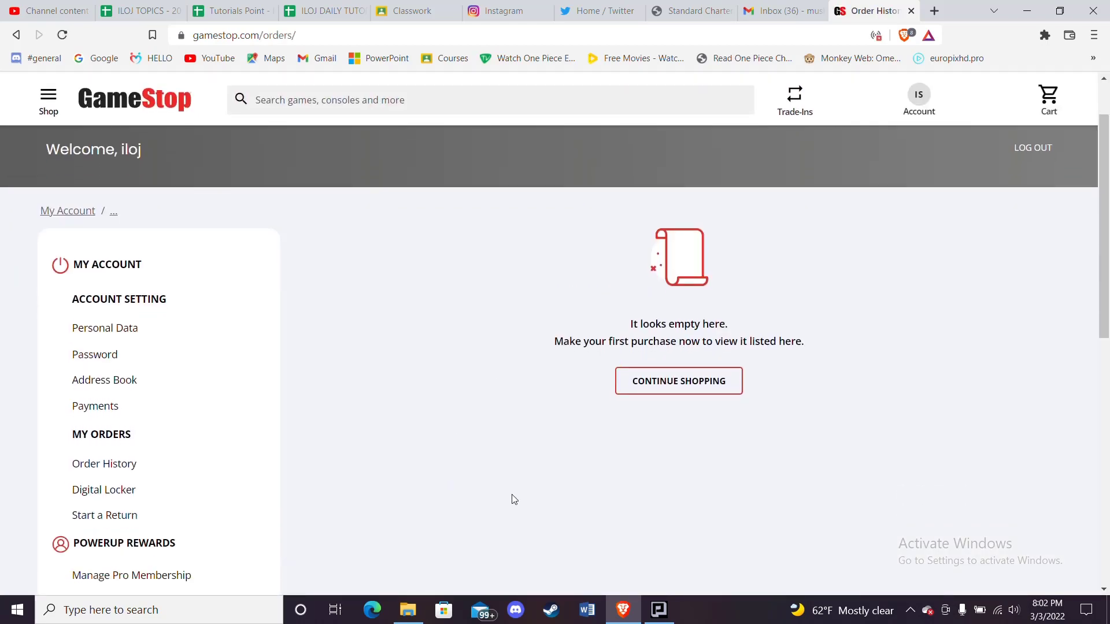
{"action": "scroll", "scroll_direction": "down", "scroll_amount": 3}
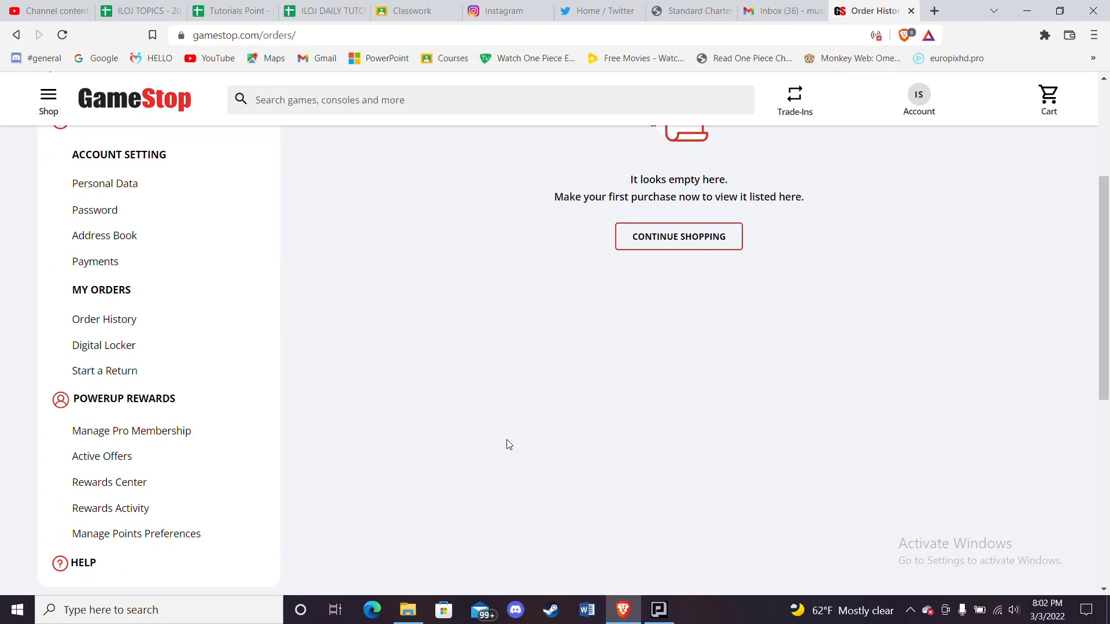
{"action": "mouse_move", "coordinate": [109, 250]}
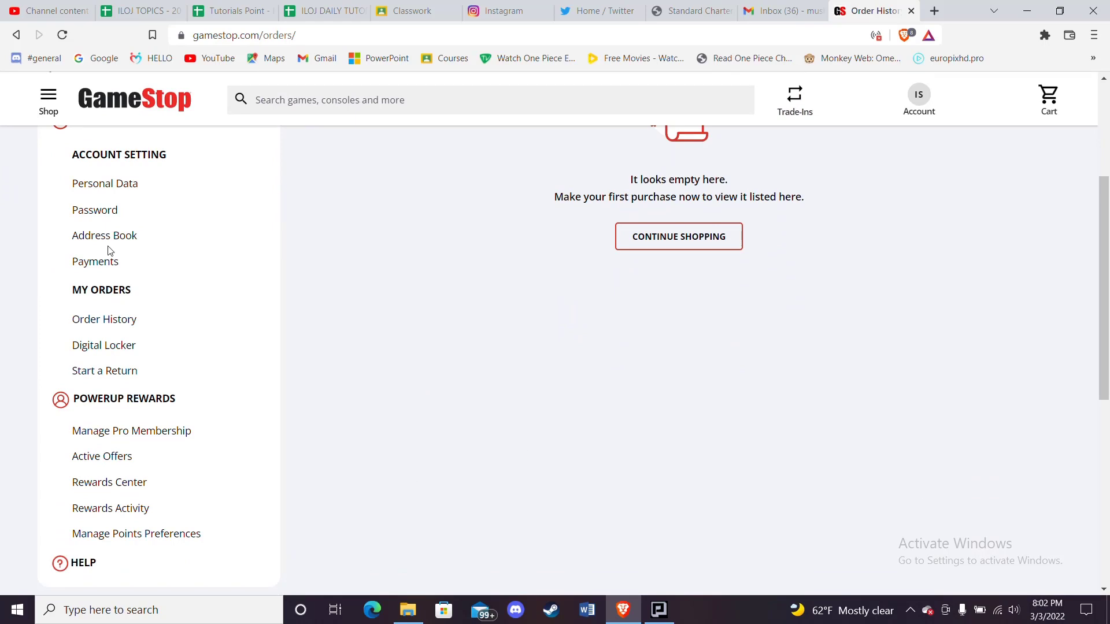
{"action": "mouse_move", "coordinate": [104, 234]}
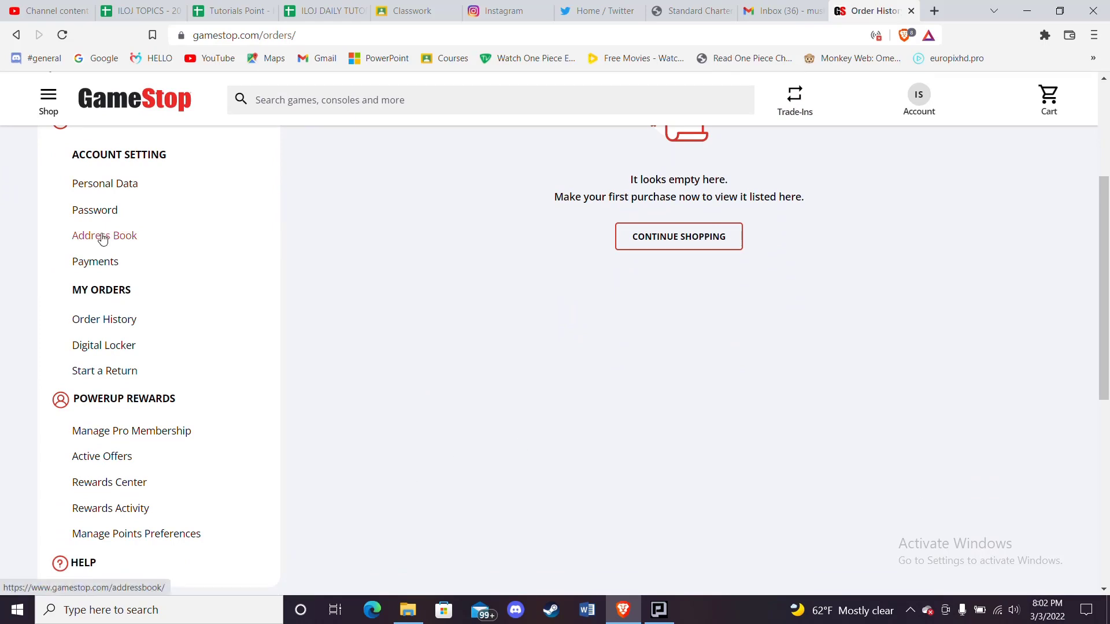
{"action": "left_click", "coordinate": [104, 235]}
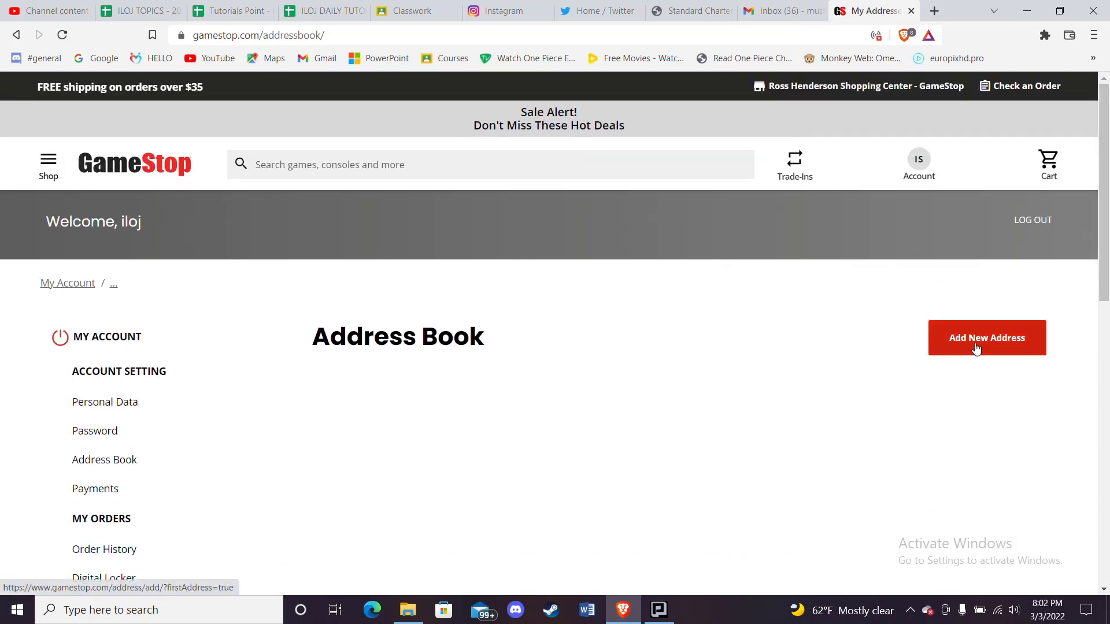
Start the 'Add Your First Address' form with empty name, street, zip, city, state and phone fields.
{"action": "left_click", "coordinate": [986, 337]}
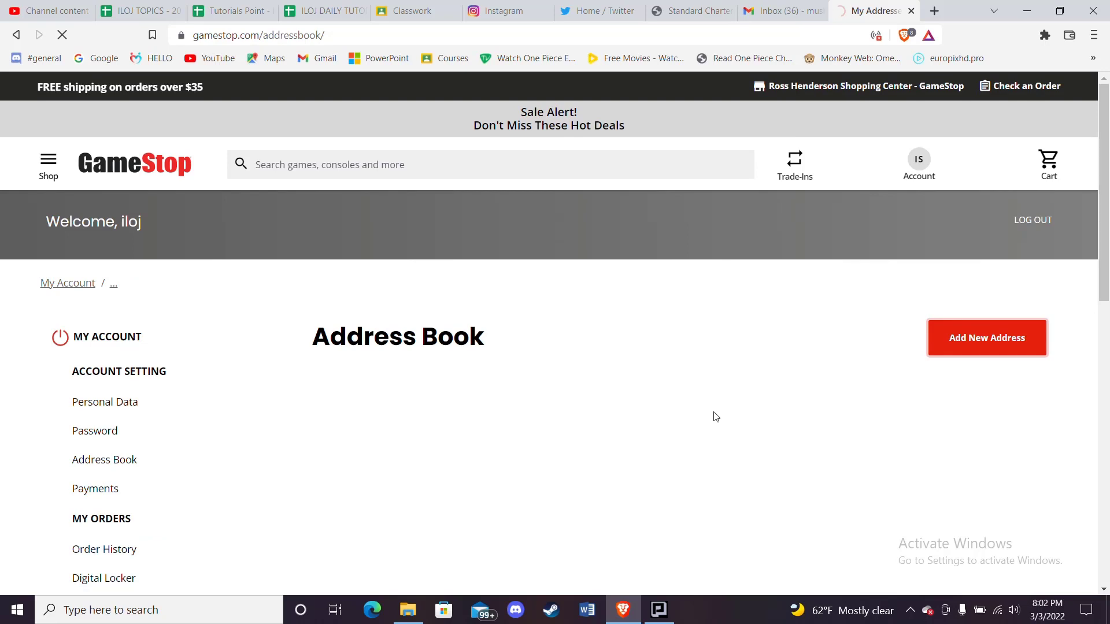
{"action": "left_click", "coordinate": [986, 337]}
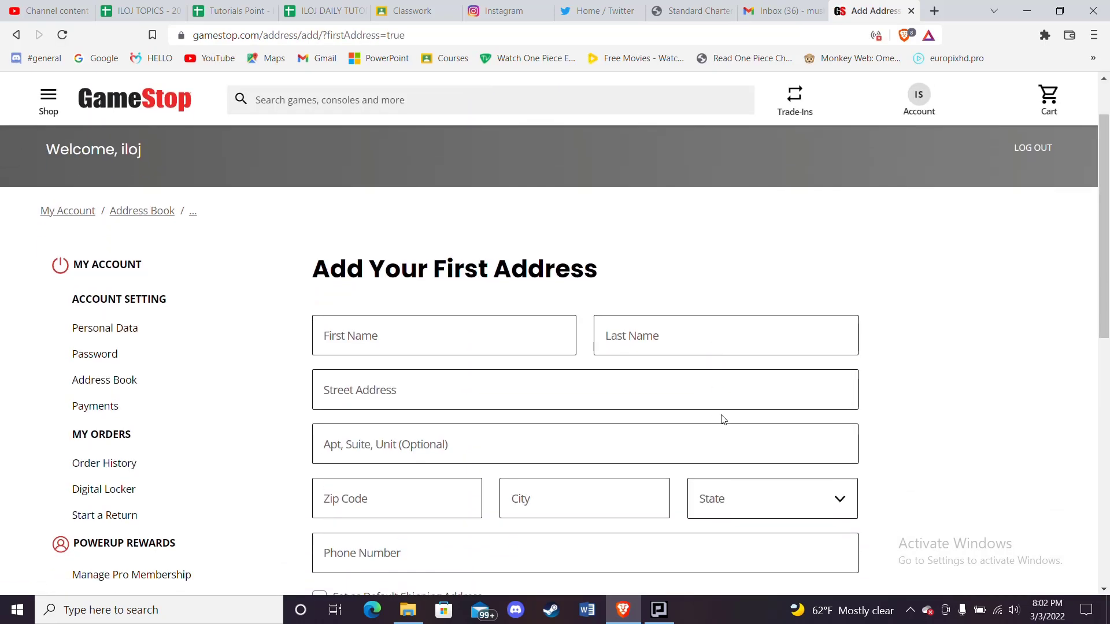
{"action": "scroll", "scroll_direction": "down", "scroll_amount": 3}
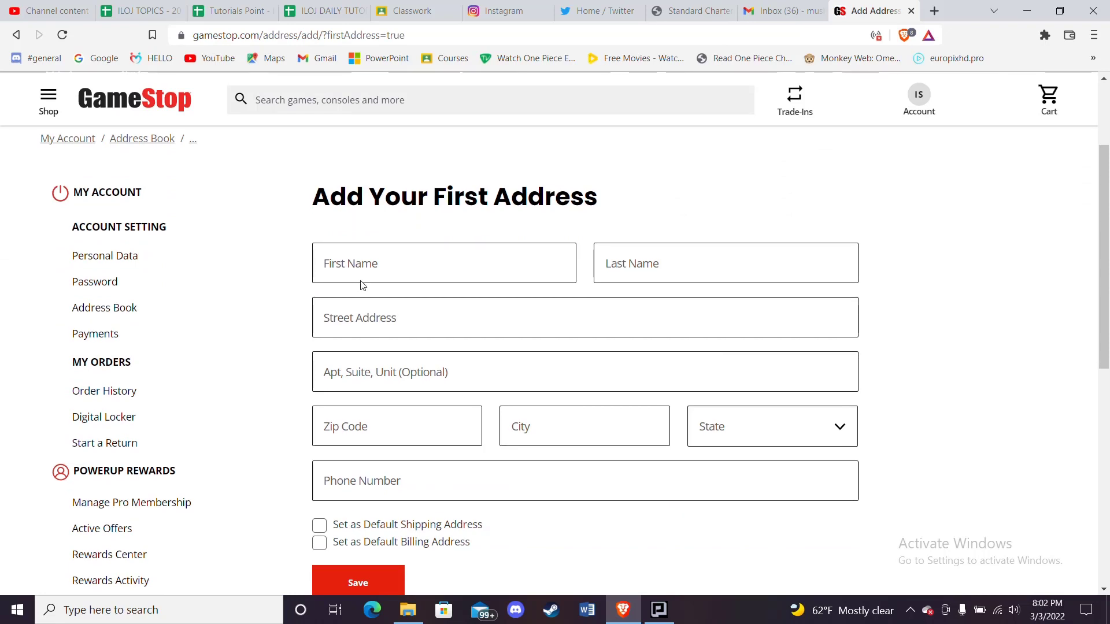
Save a default shipping address for Shrestha in Bhaktapur, Nepal, zip 44800, with phone number.
{"action": "left_click", "coordinate": [444, 262]}
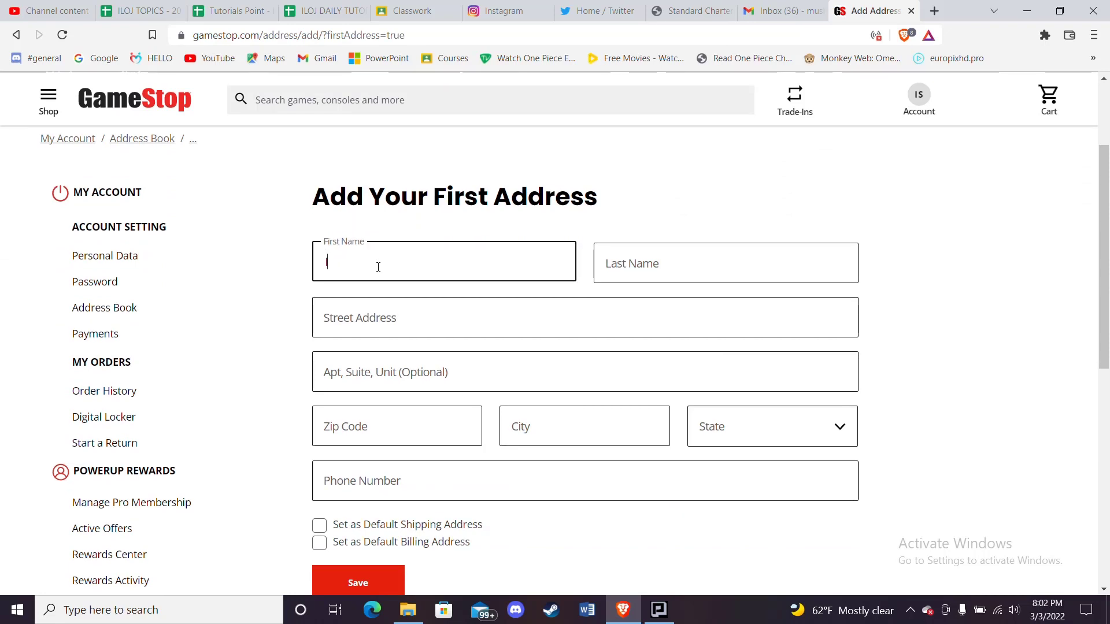
{"action": "type", "text": "S"}
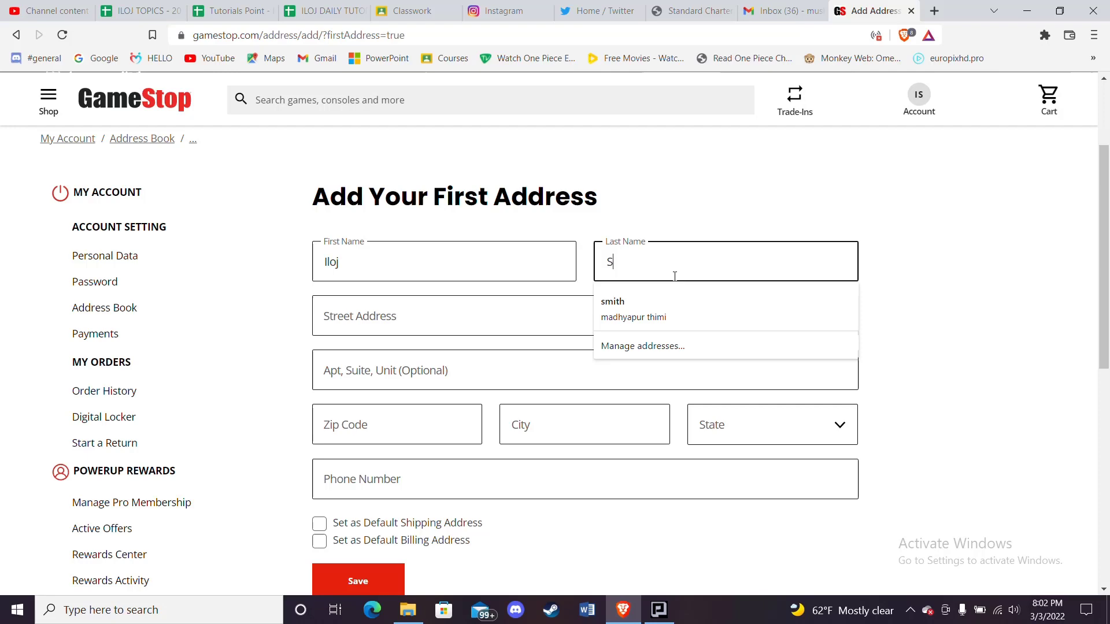
{"action": "type", "text": "hrestha"}
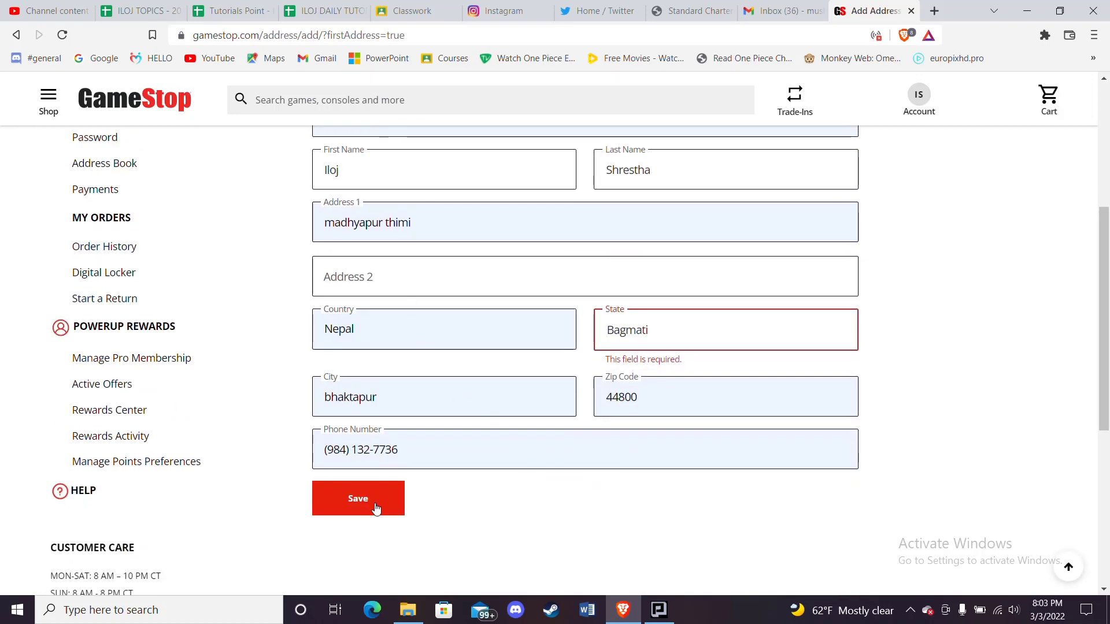
{"action": "left_click", "coordinate": [357, 498]}
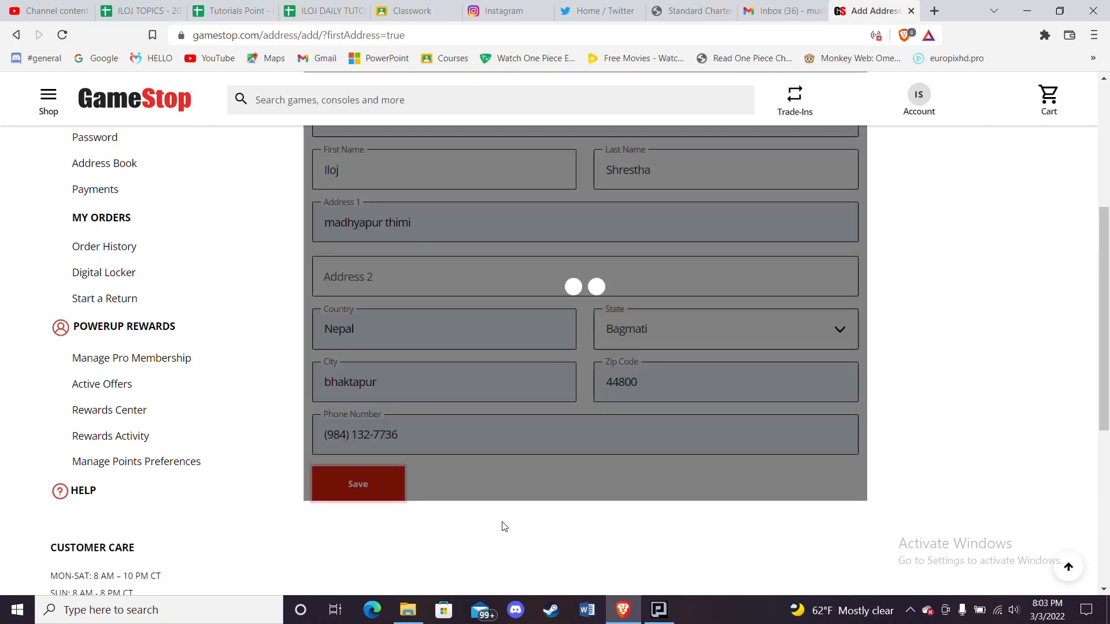
{"action": "left_click", "coordinate": [357, 484]}
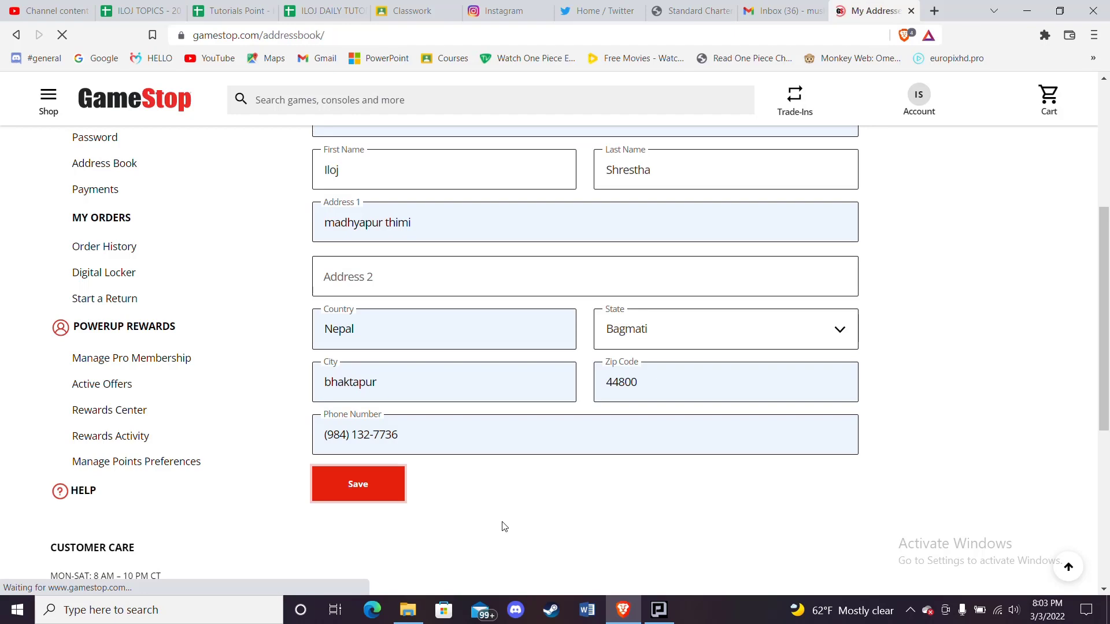
{"action": "left_click", "coordinate": [357, 483]}
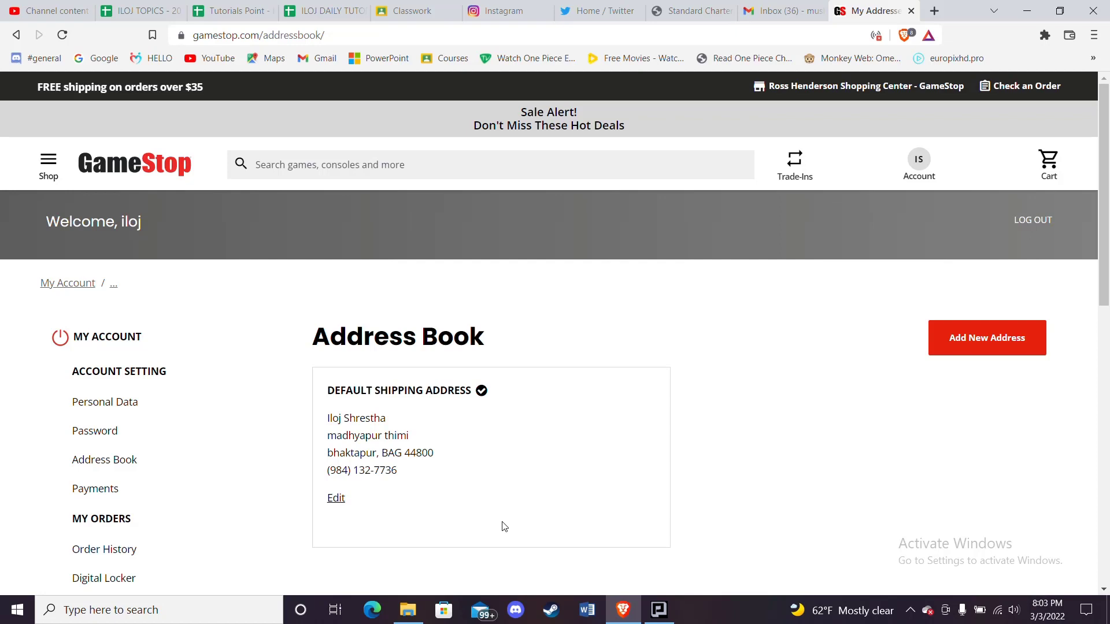
Begin editing the saved default shipping address from the Address Book.
{"action": "scroll", "scroll_direction": "down", "scroll_amount": 3}
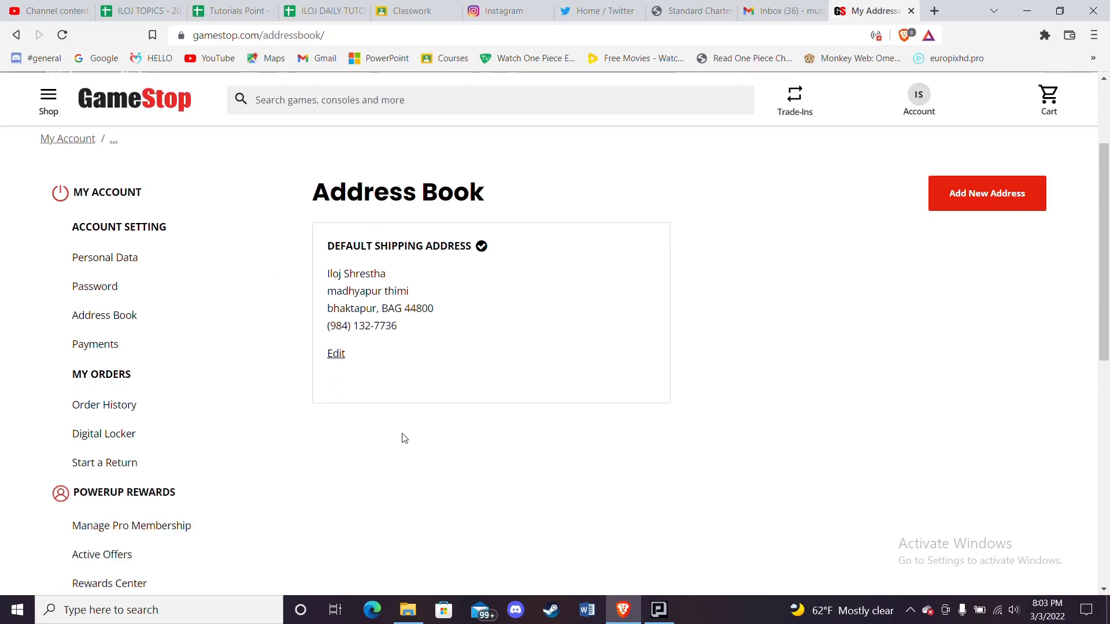
{"action": "mouse_move", "coordinate": [185, 410]}
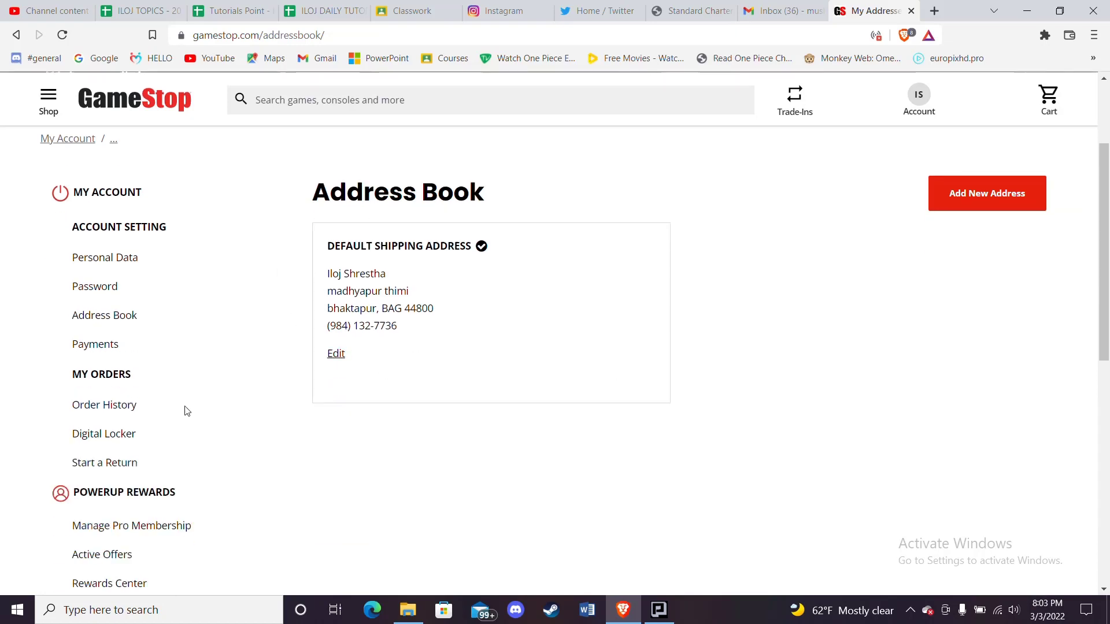
{"action": "mouse_move", "coordinate": [400, 490]}
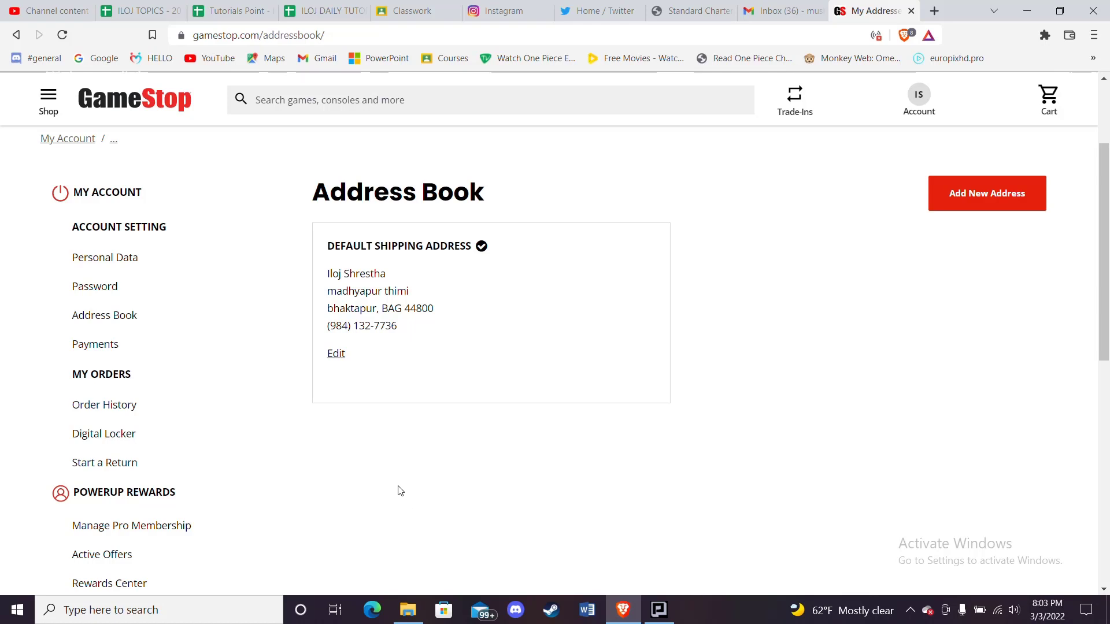
{"action": "mouse_move", "coordinate": [336, 354]}
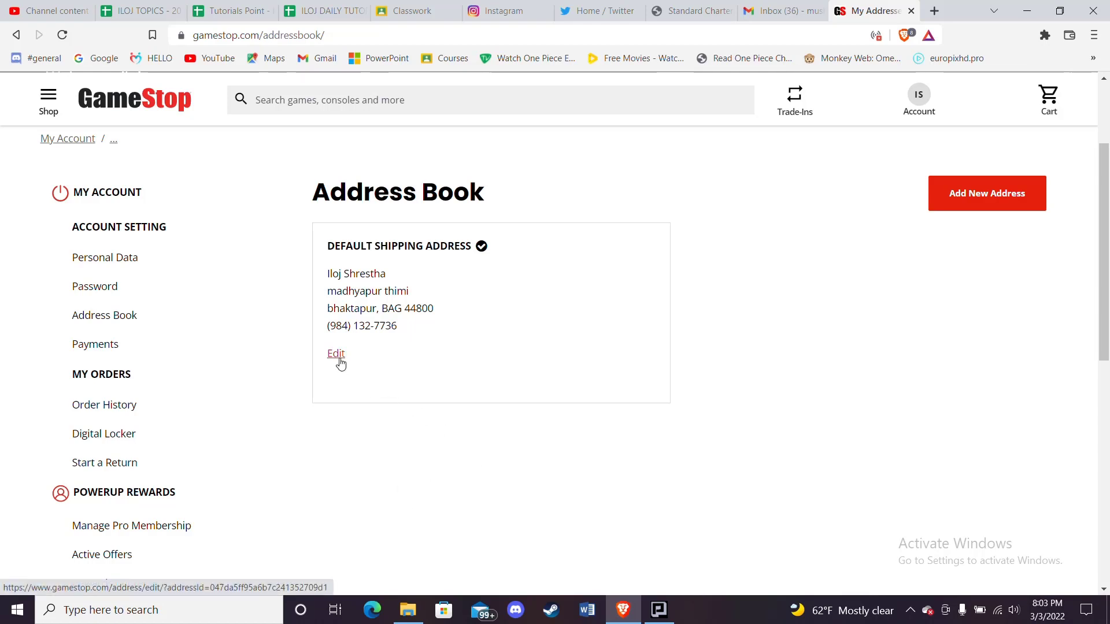
{"action": "left_click", "coordinate": [335, 353]}
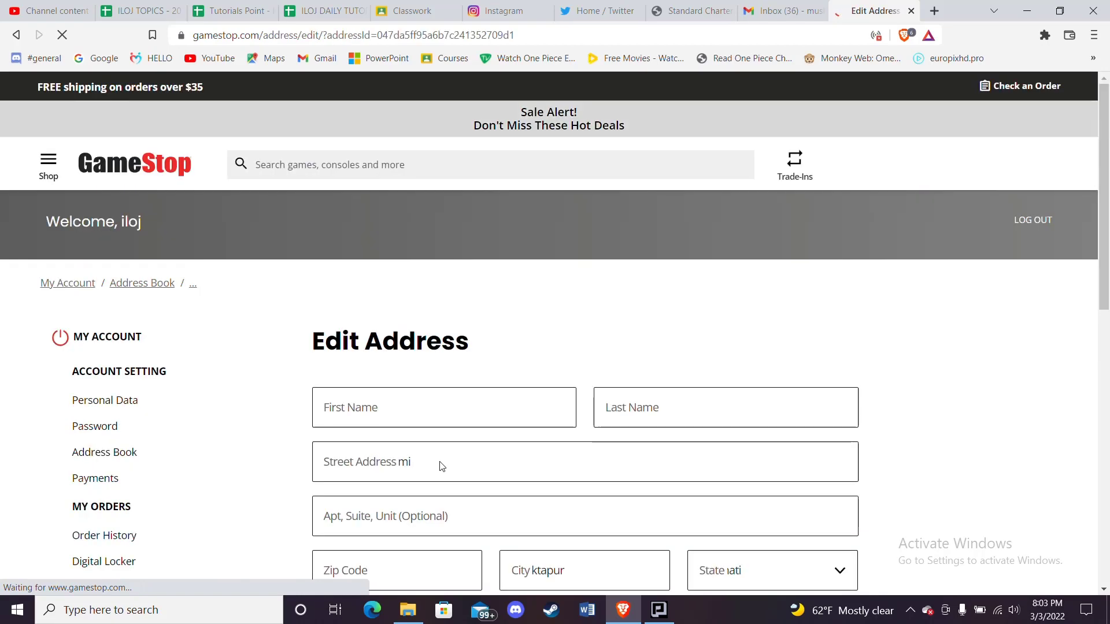